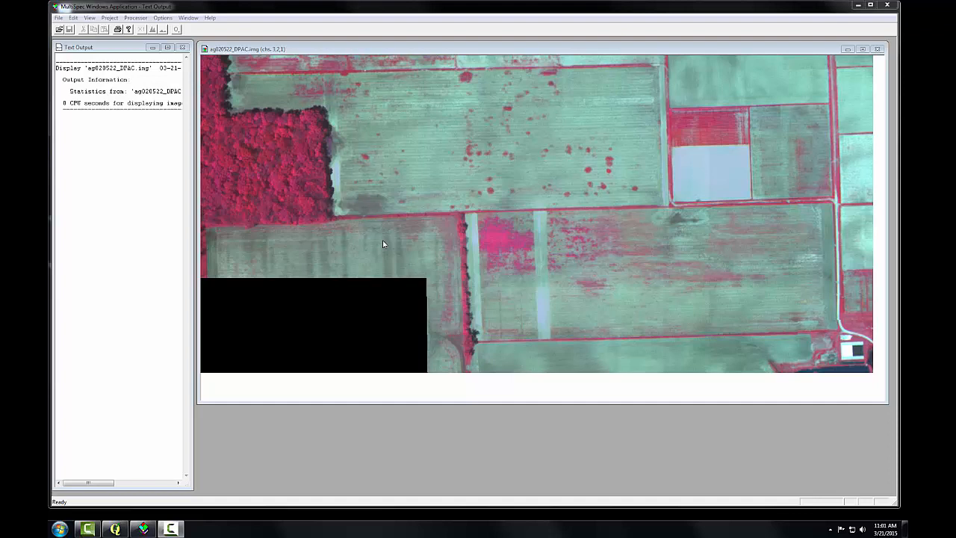
mouse_move(381, 241)
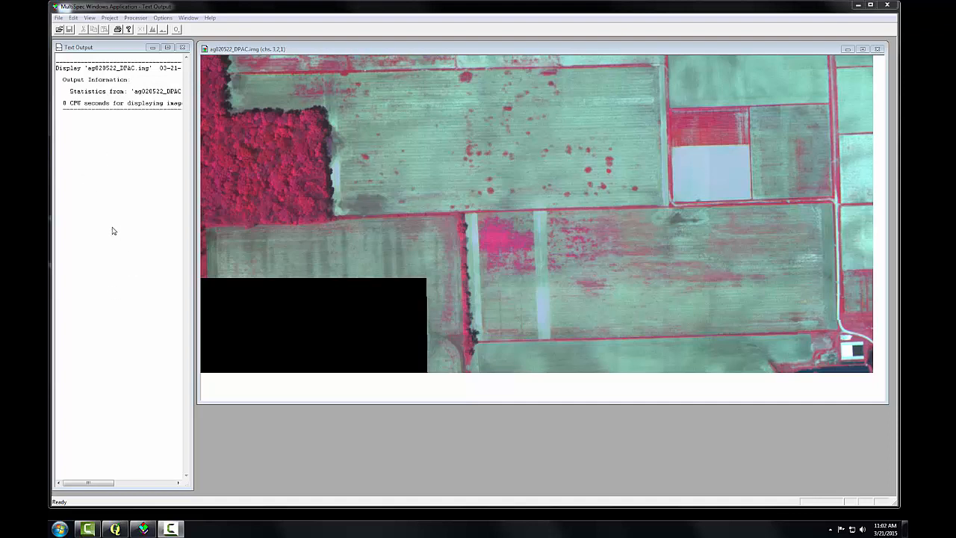
Create a new project, accepting the default Set Project Options
left_click(59, 17)
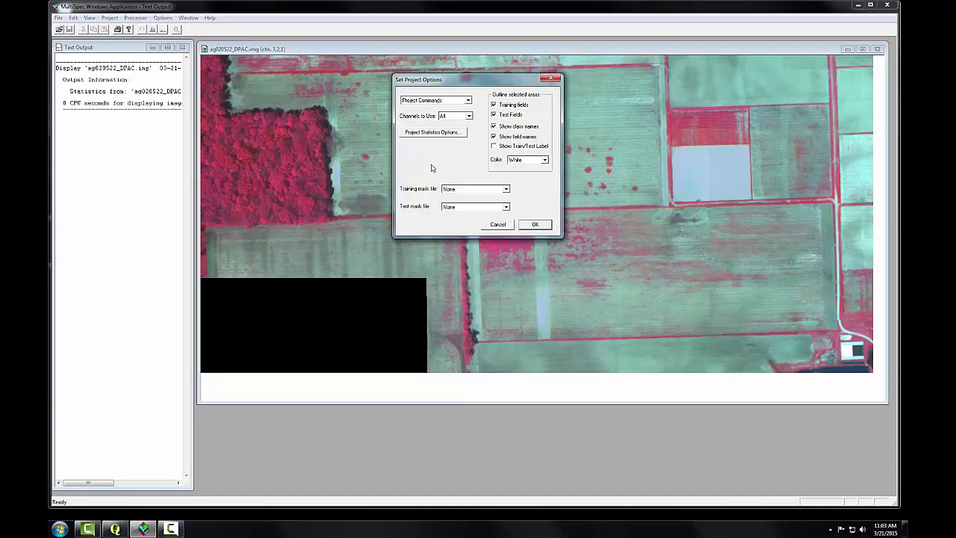
left_click(535, 224)
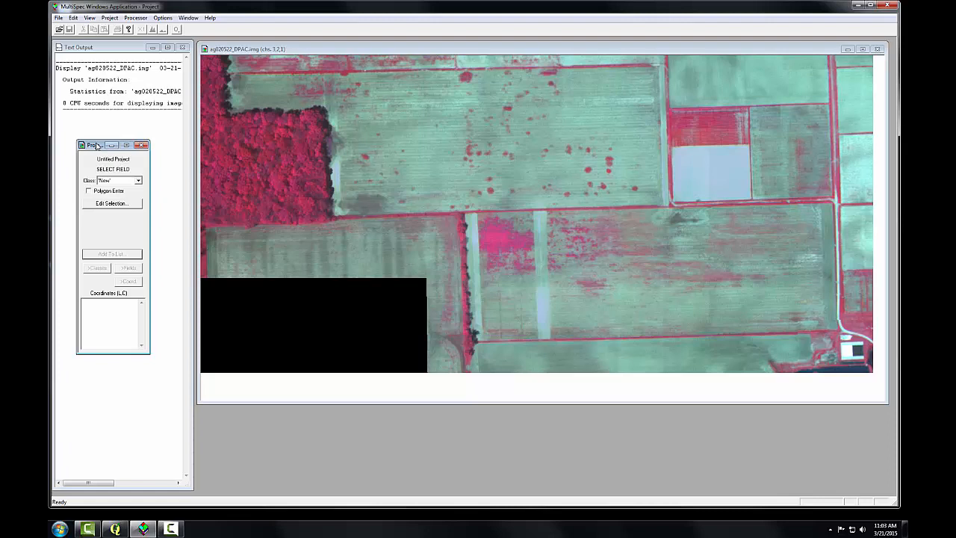
mouse_move(90, 134)
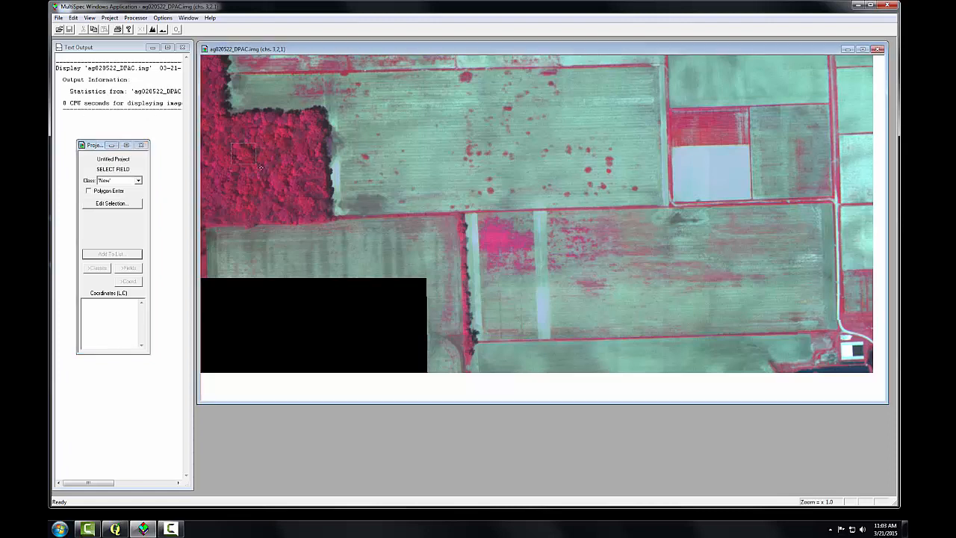
Outline a rectangle in the forest patch and add it as a class named Trees
left_click_drag(234, 144, 282, 186)
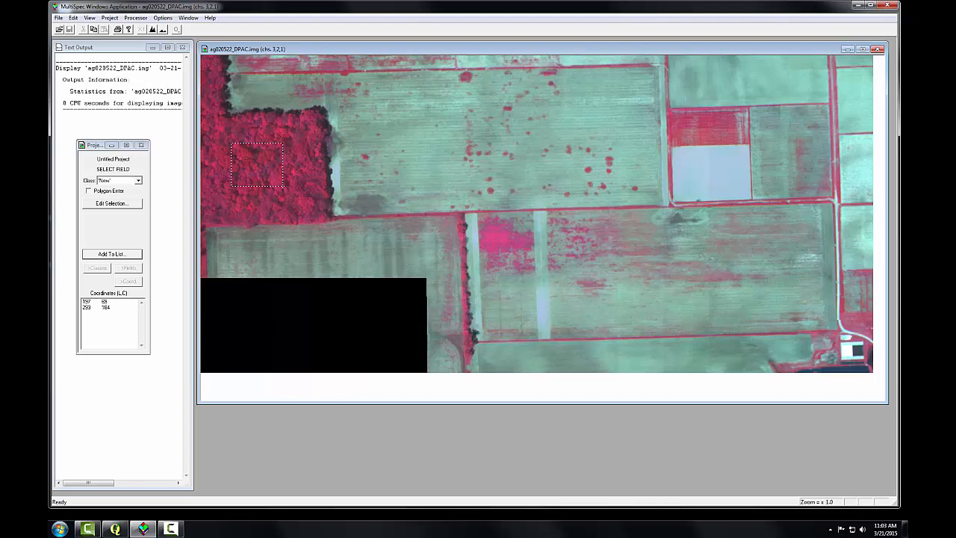
left_click(111, 254)
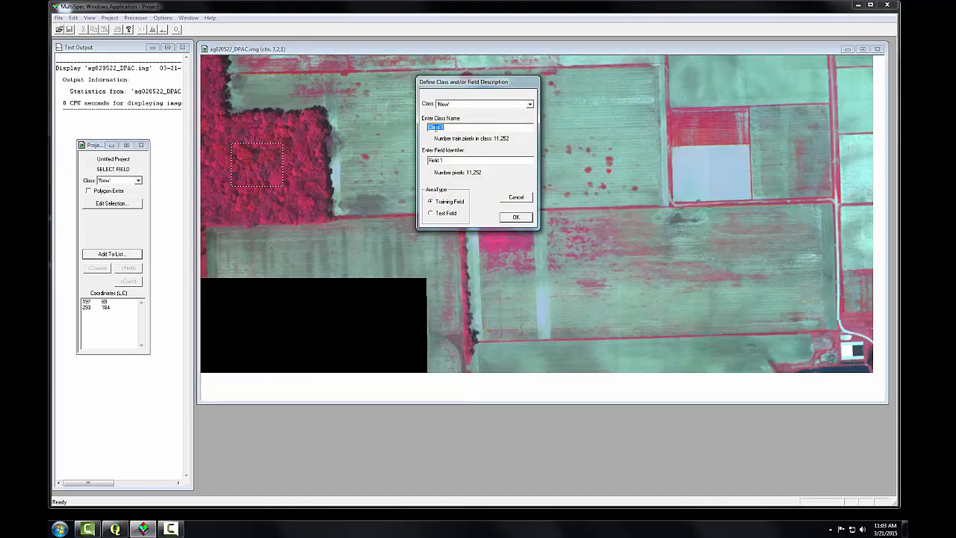
type("Trees")
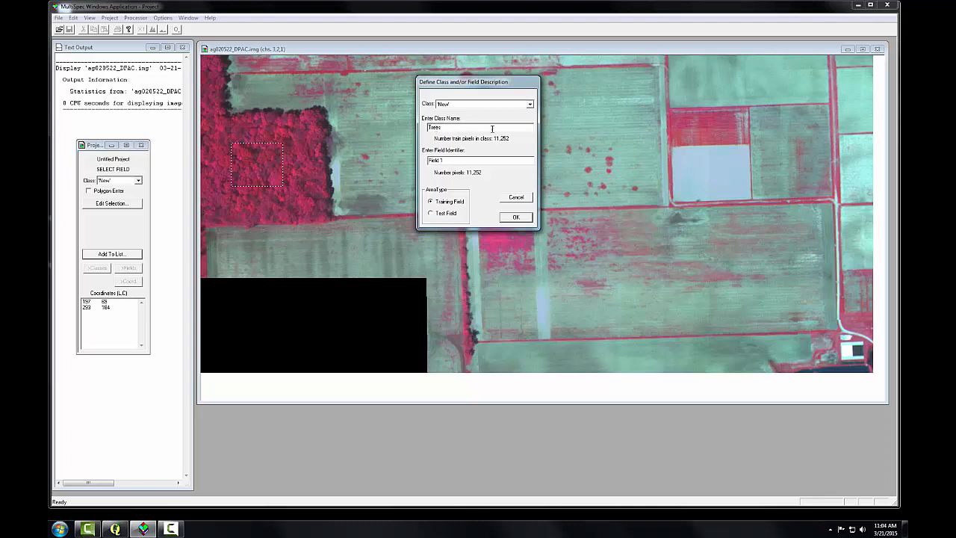
left_click(516, 216)
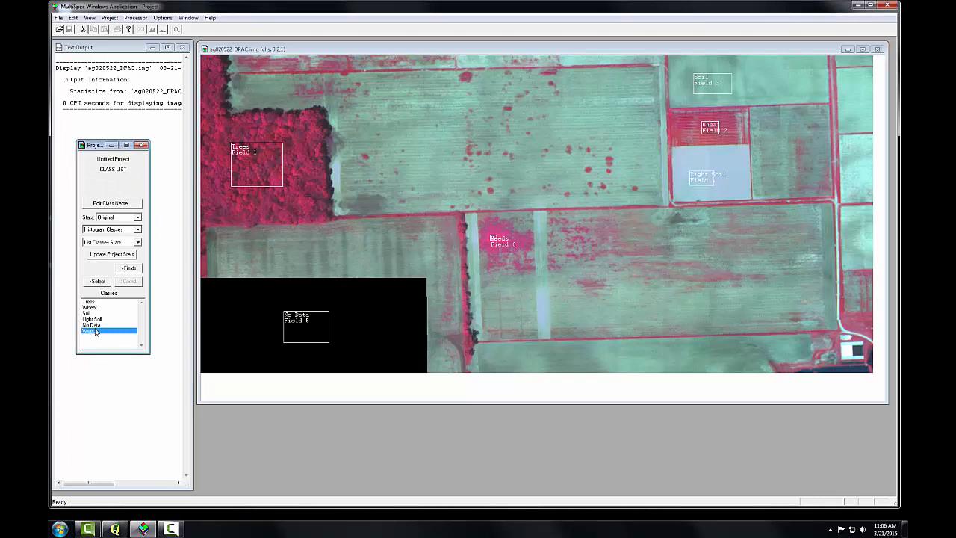
Add training rectangles for Wheat, Soil, Light Soil, No Data and Weeds
left_click(73, 17)
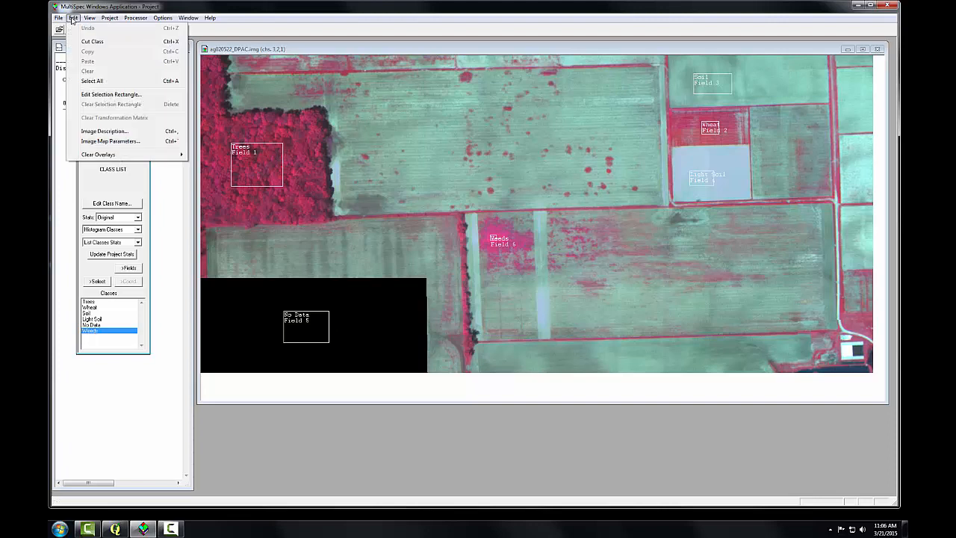
mouse_move(82, 43)
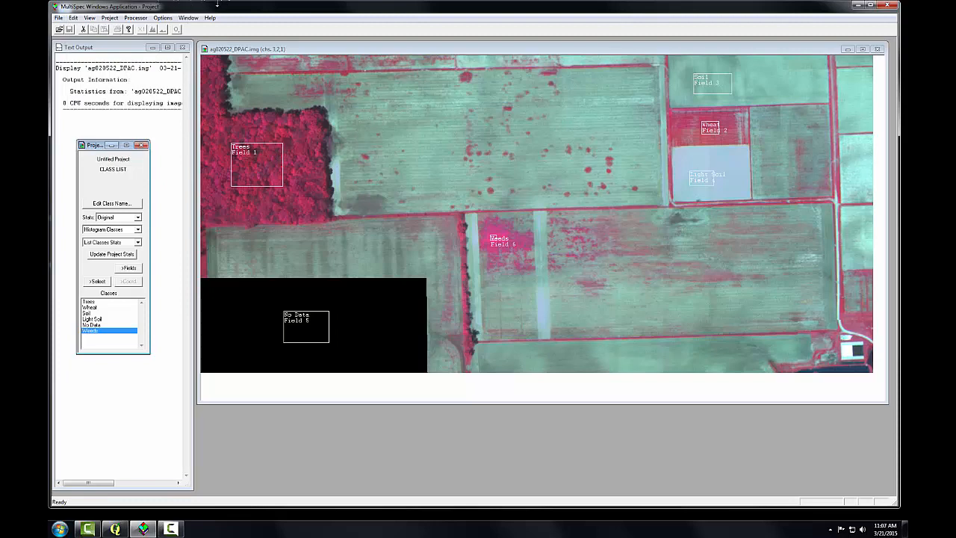
Run Maximum Likelihood classification on training fields only, updating project statistics first
left_click(135, 17)
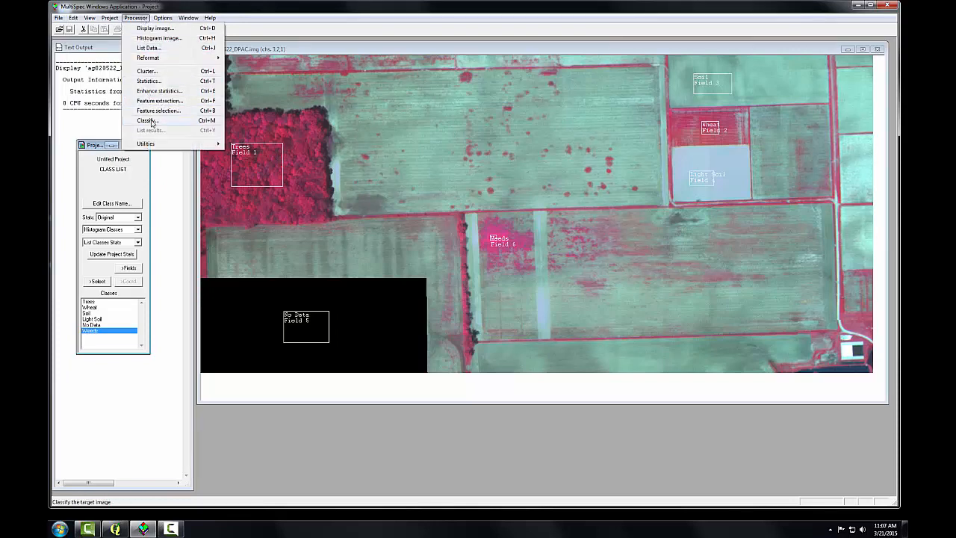
left_click(147, 121)
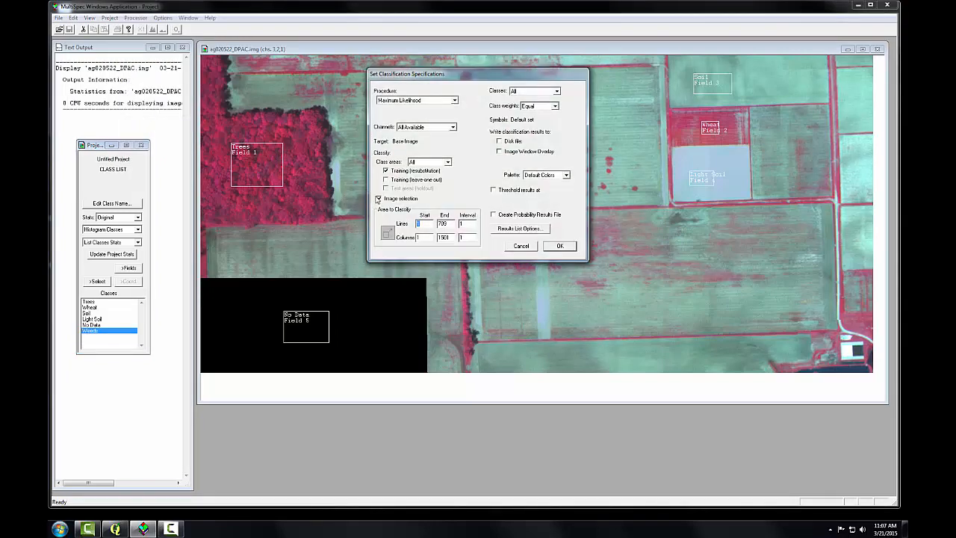
left_click(379, 198)
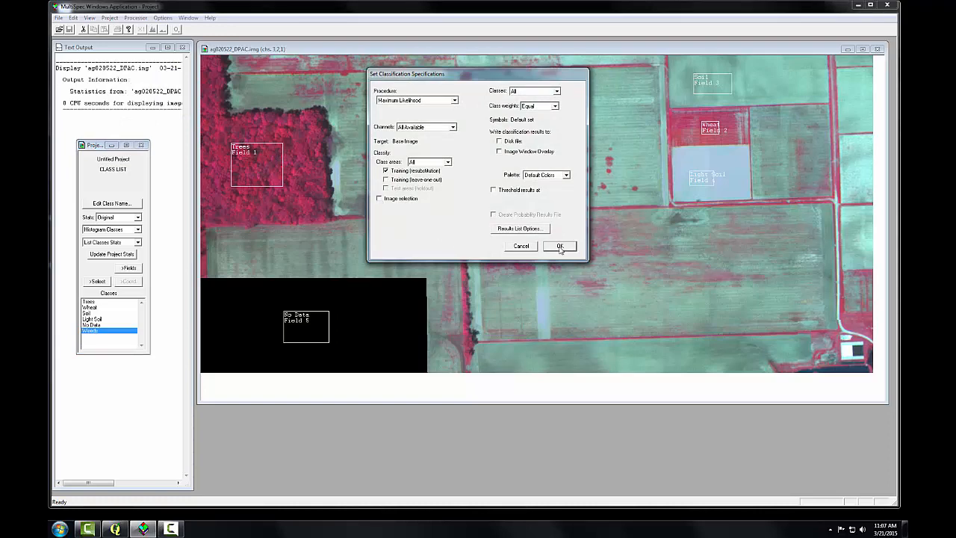
left_click(559, 246)
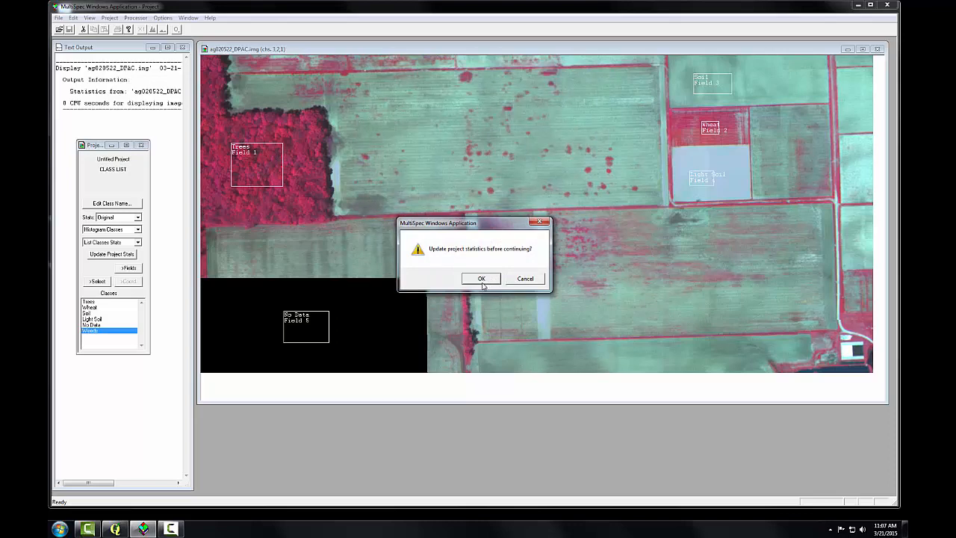
left_click(481, 278)
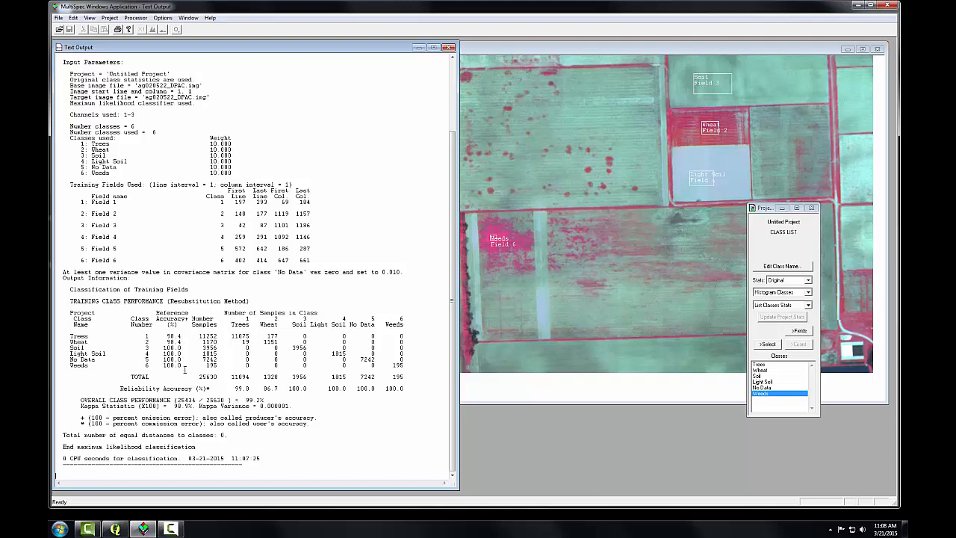
mouse_move(465, 353)
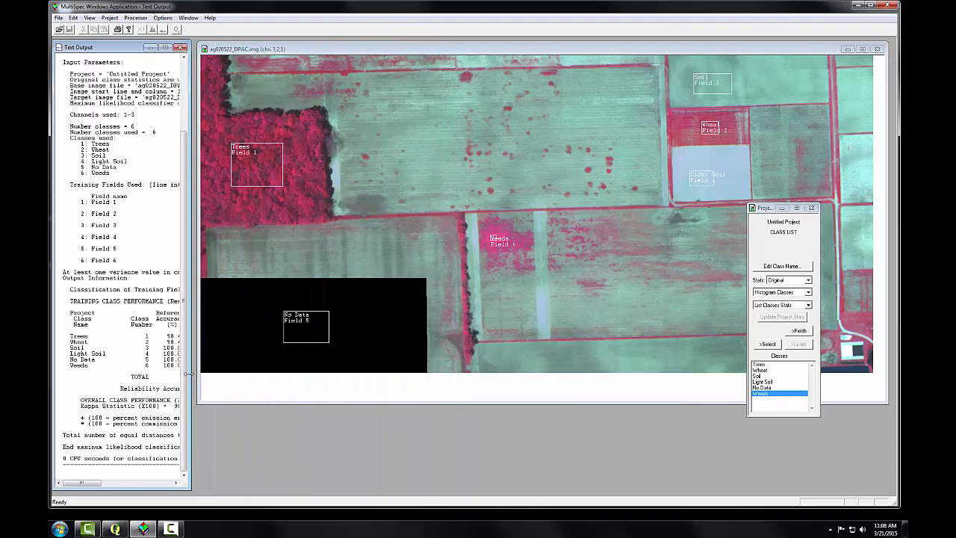
Classify the entire image area with results written to a disk file and probability file
left_click(135, 17)
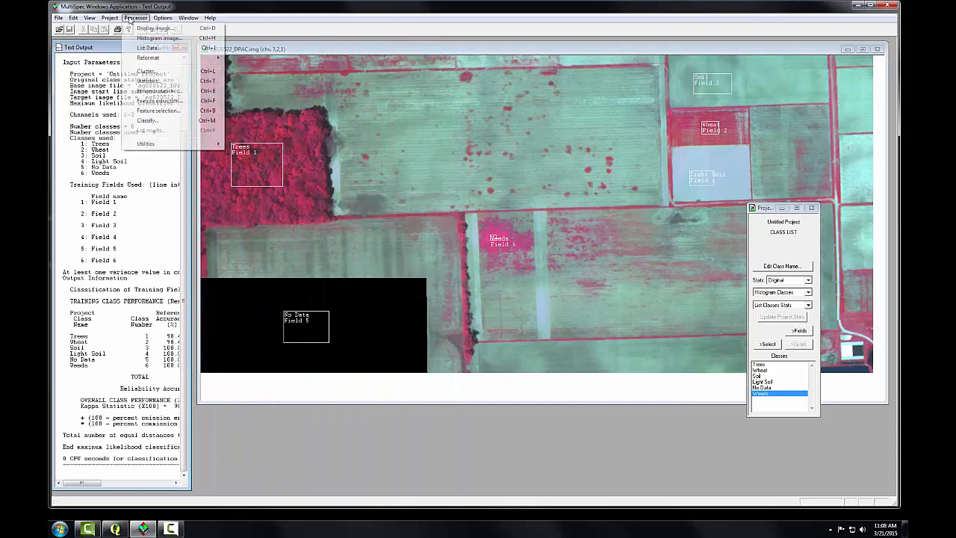
left_click(147, 120)
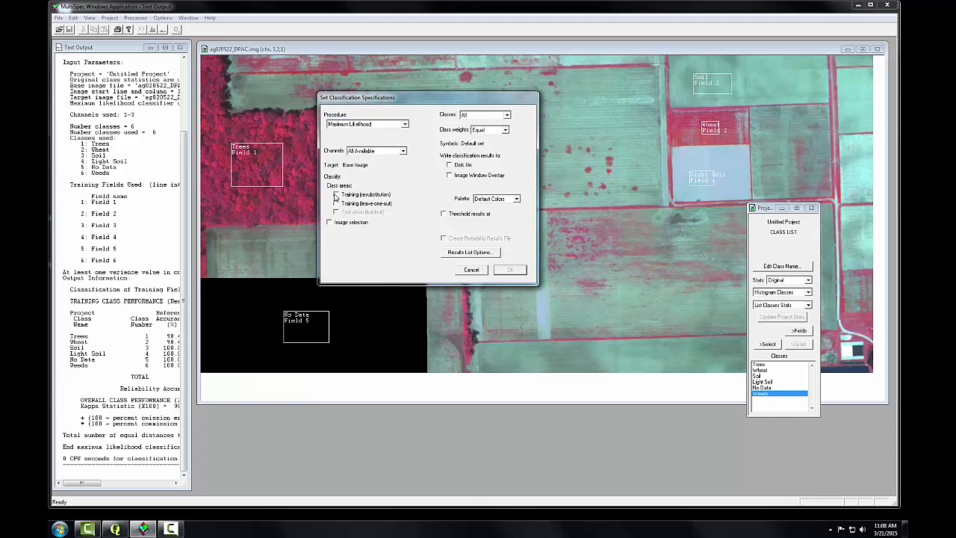
left_click(328, 222)
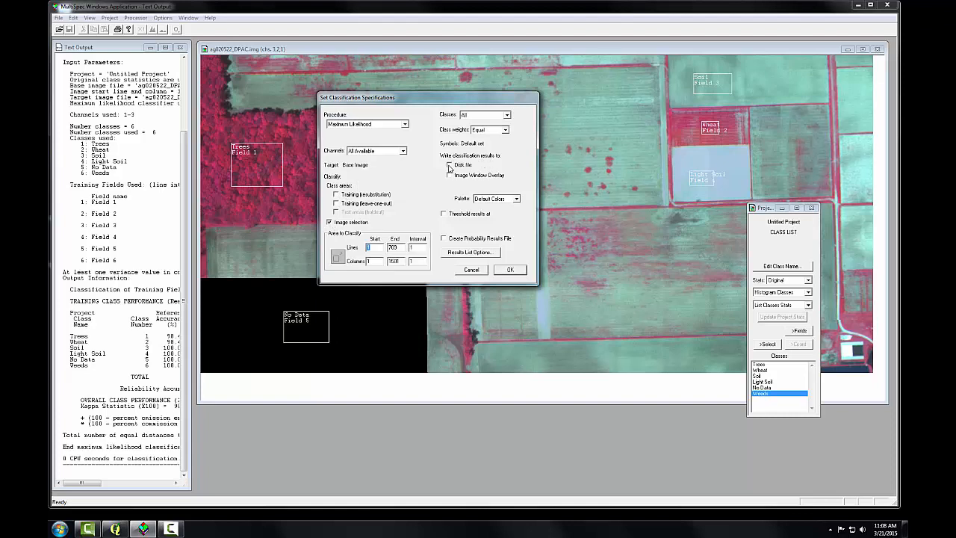
left_click(450, 165)
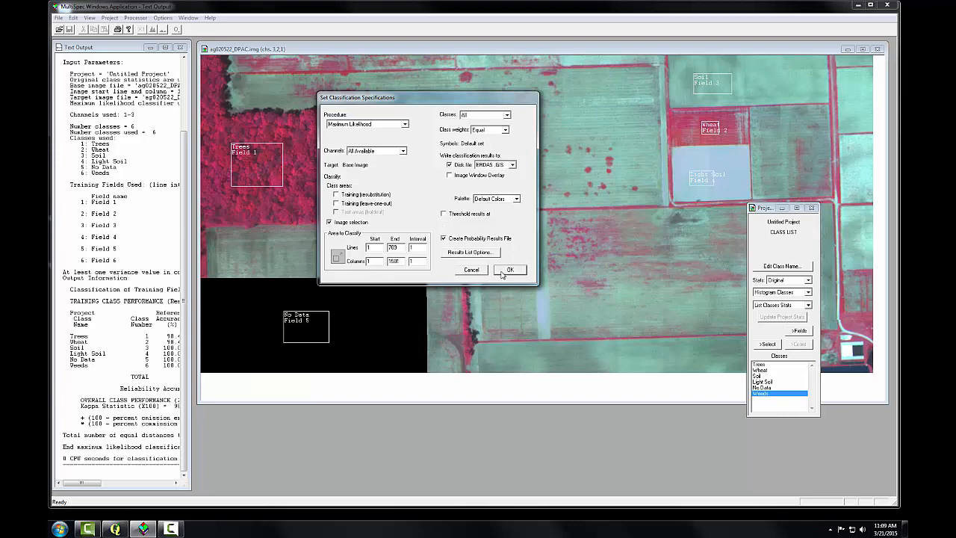
left_click(510, 270)
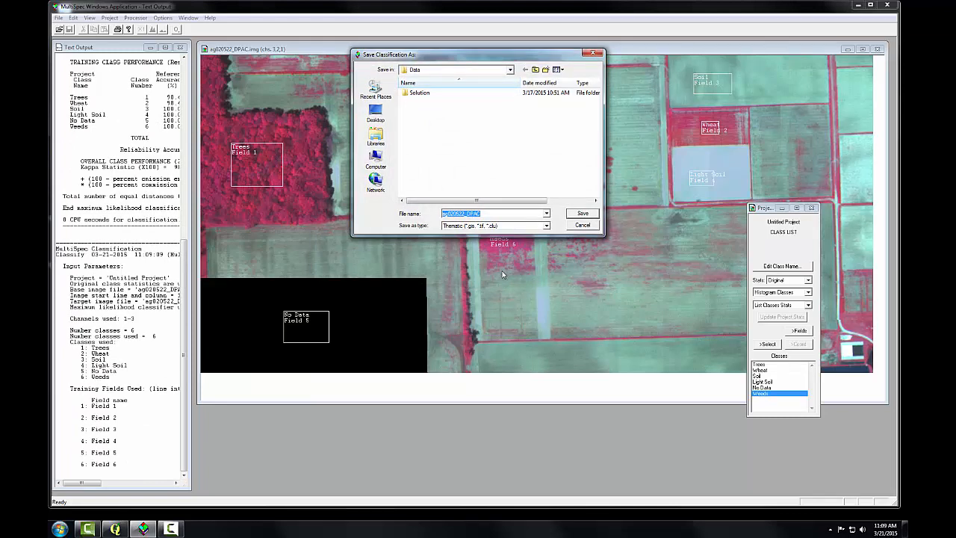
Save the classified map and the probability map files
left_click(582, 214)
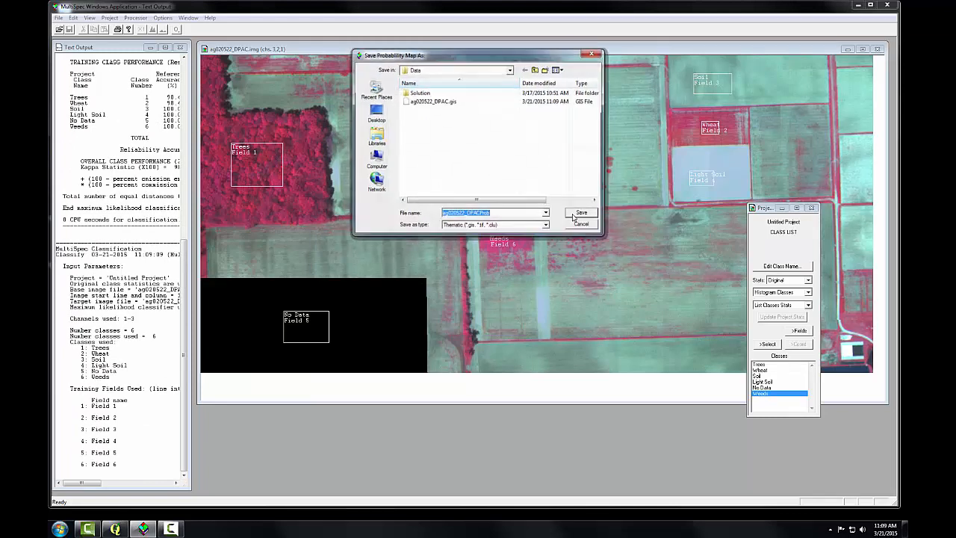
left_click(581, 213)
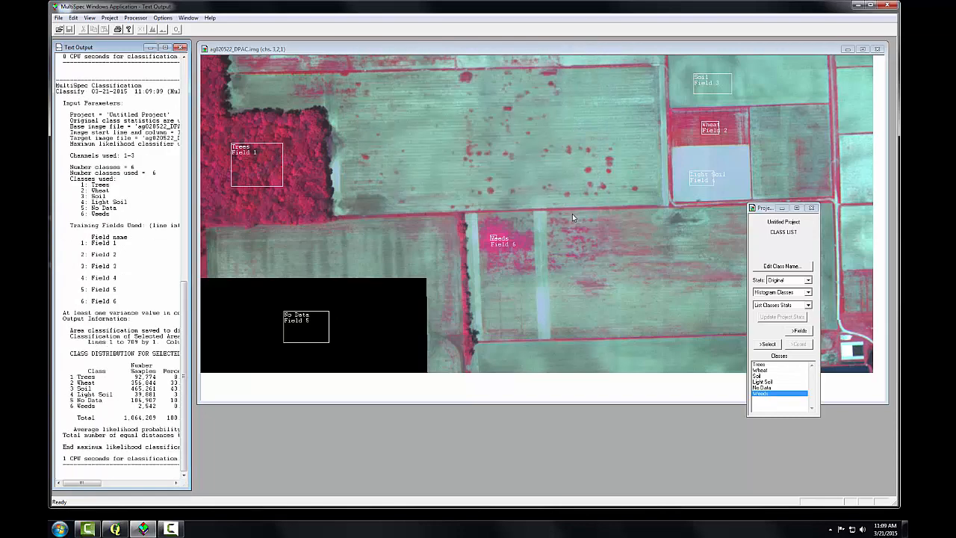
Open ag020522_DPAC.gis from the Thematic file-type listing
left_click(59, 17)
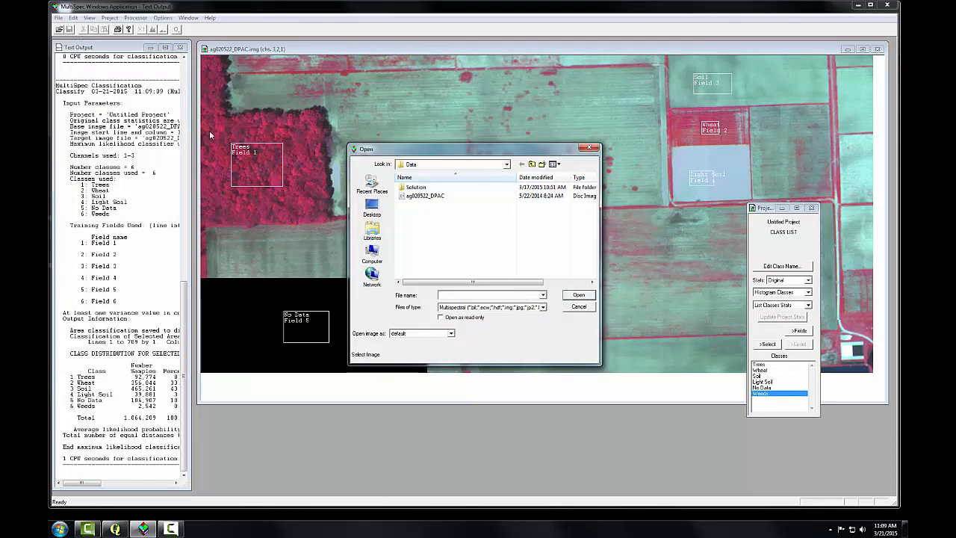
left_click(542, 307)
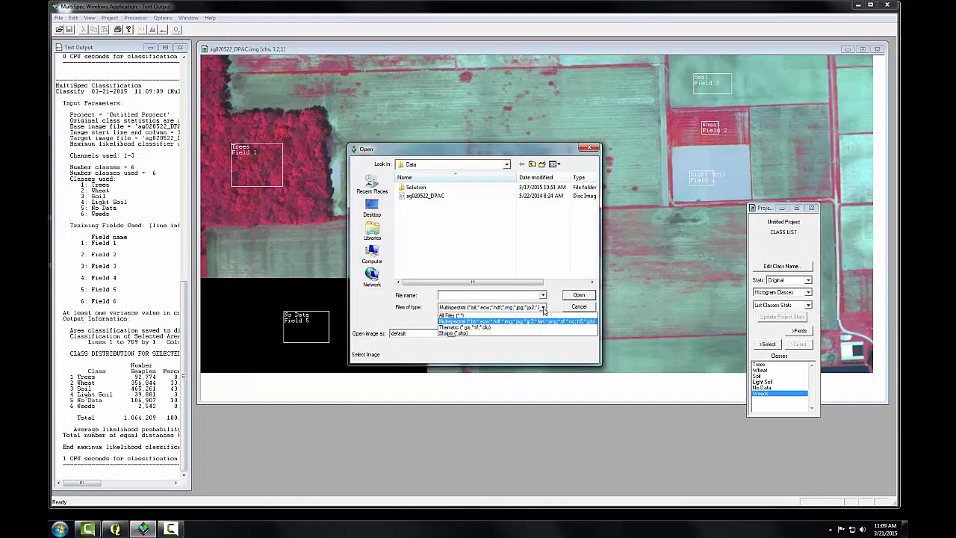
left_click(461, 327)
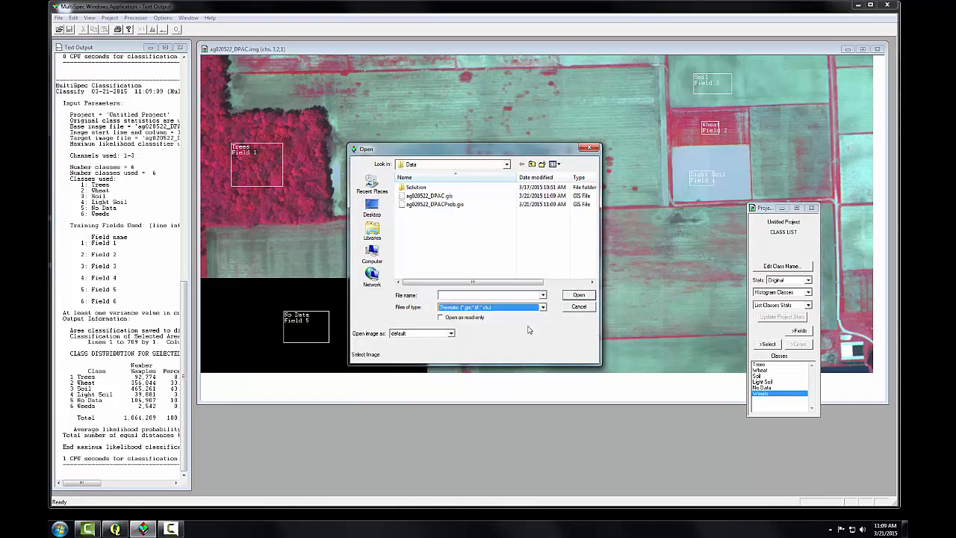
left_click(430, 195)
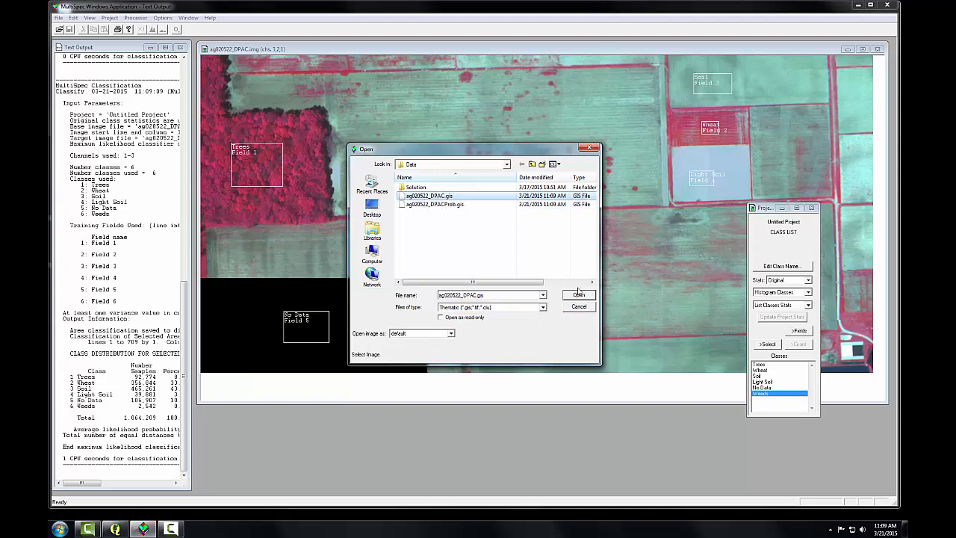
left_click(578, 294)
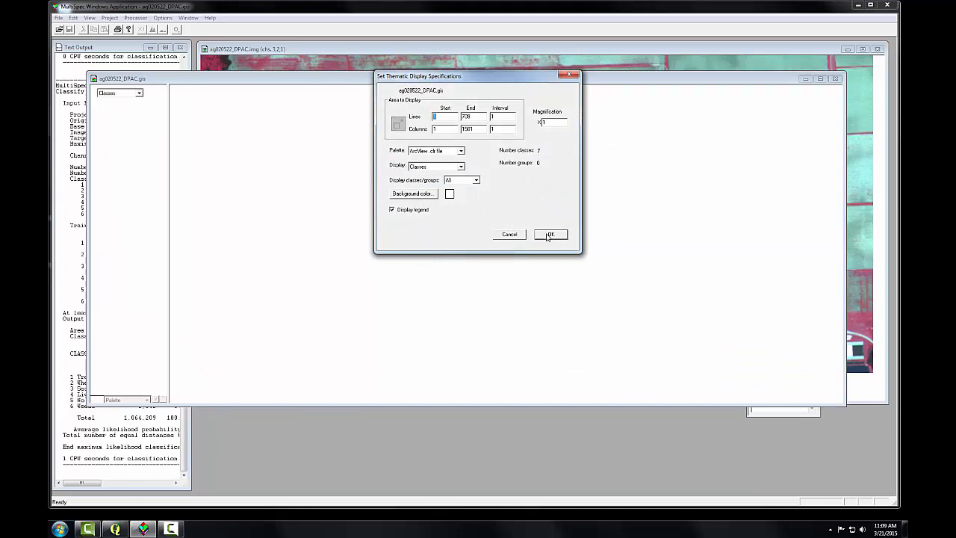
left_click(550, 234)
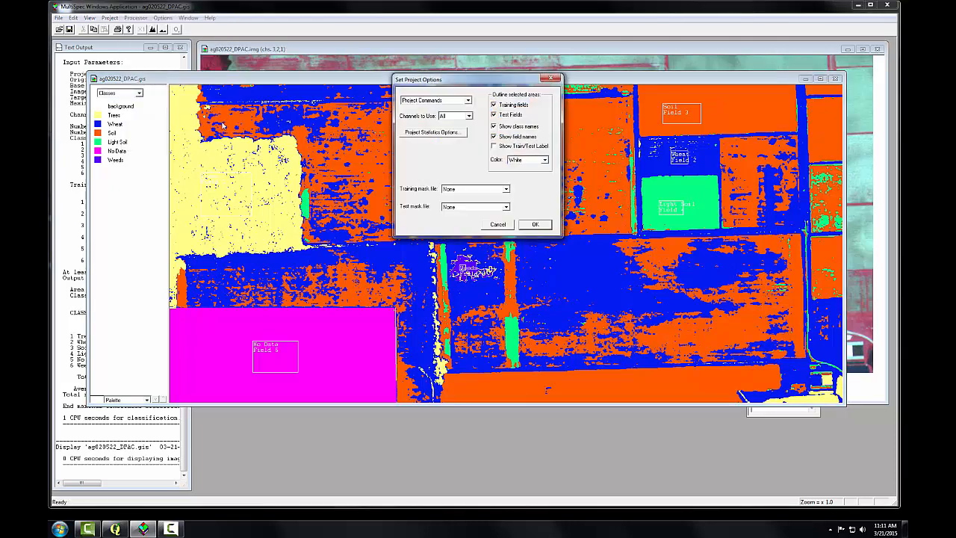
mouse_move(292, 152)
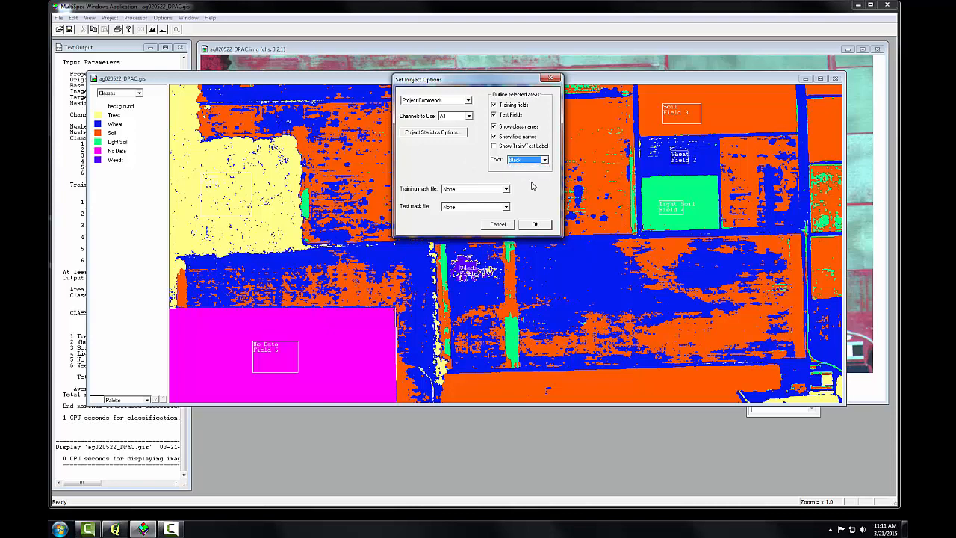
Set the training/test field outline colour to Black in Project Options
left_click(526, 159)
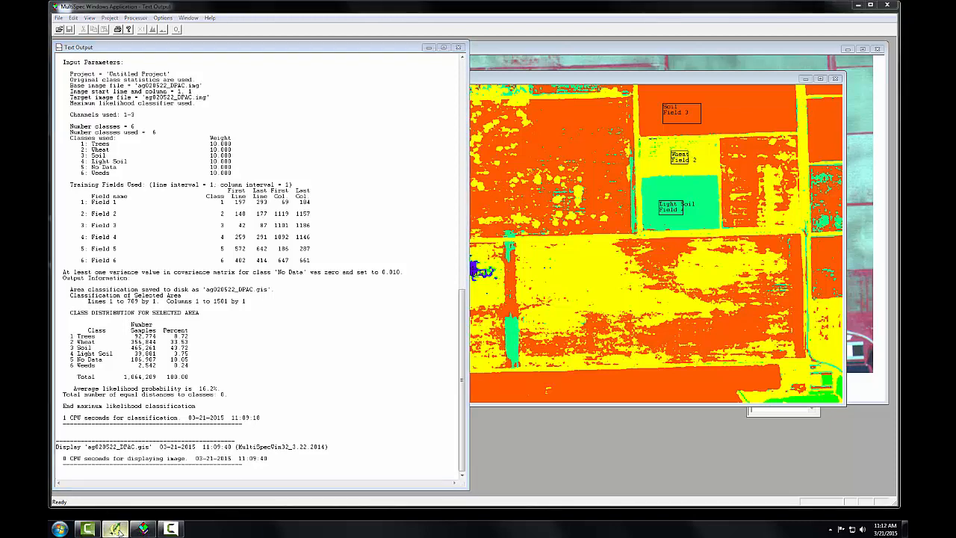
Switch to QGIS and add ag020522_DPAC.gis as a raster layer
left_click(114, 529)
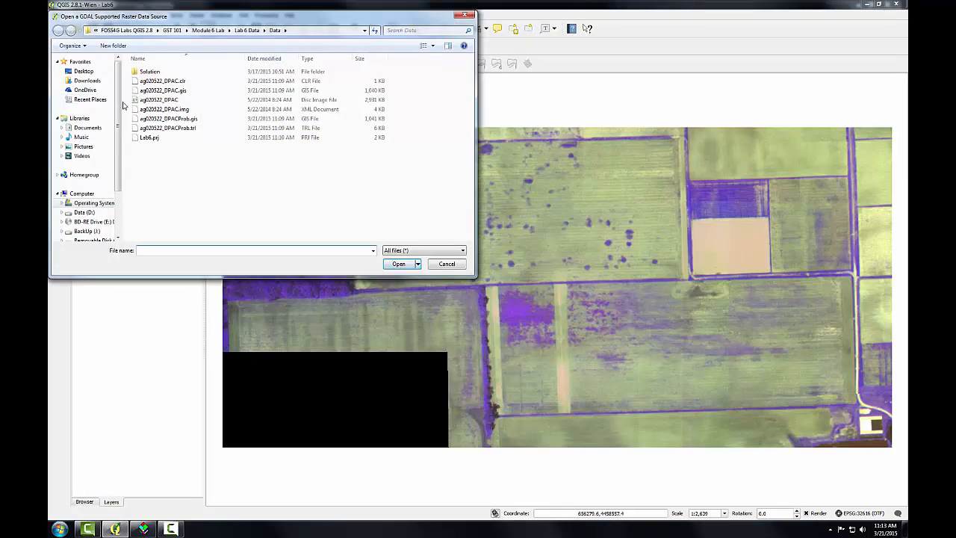
left_click(163, 90)
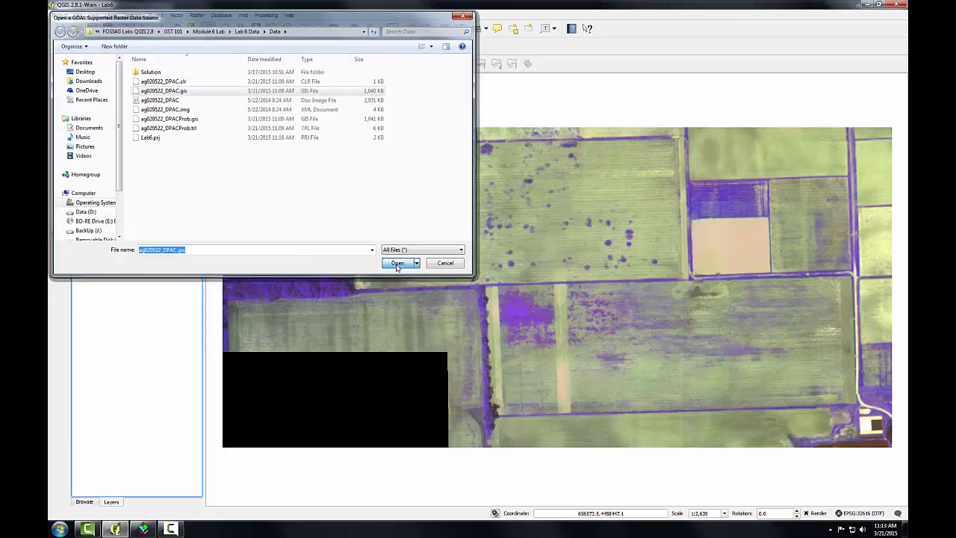
left_click(397, 262)
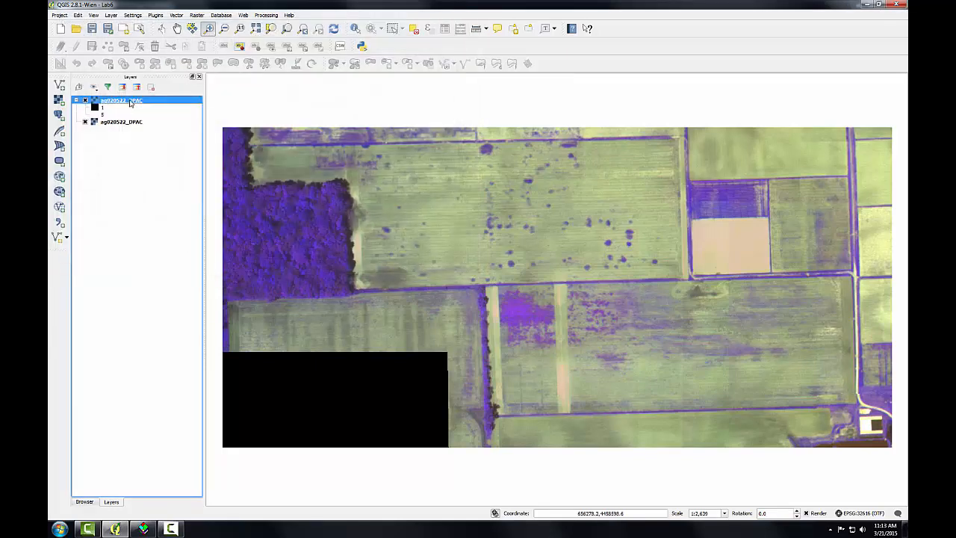
Assign WGS 84 / UTM zone 16N as the classified layer's CRS in its General properties
double_click(119, 100)
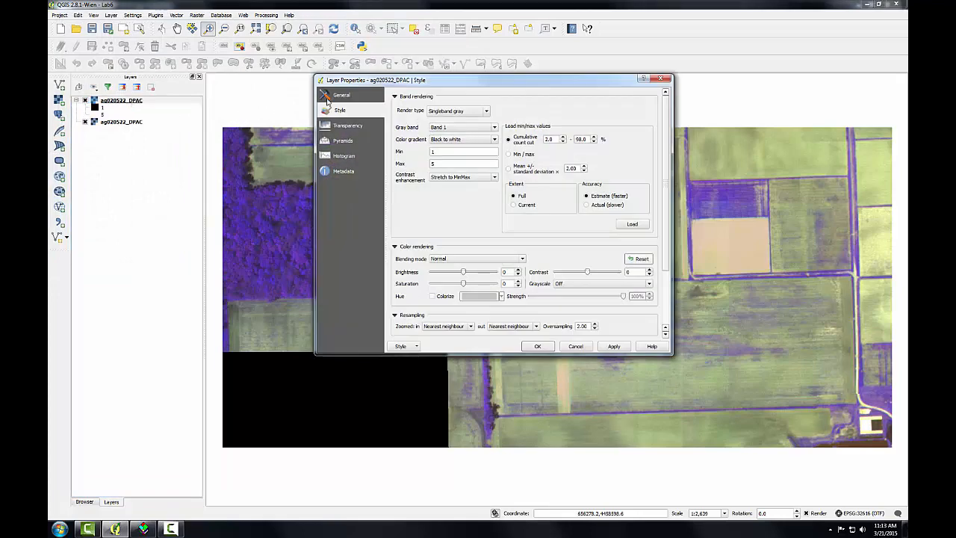
left_click(342, 95)
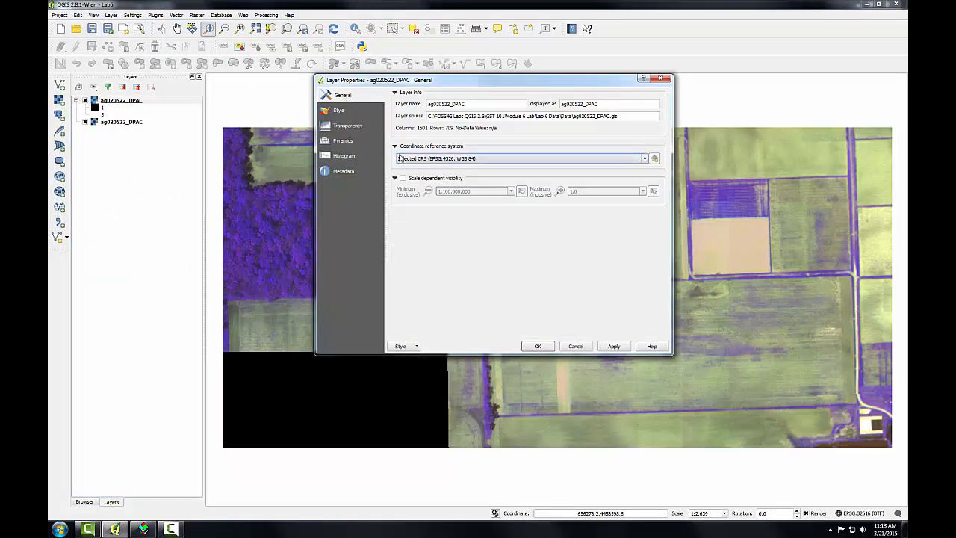
mouse_move(533, 167)
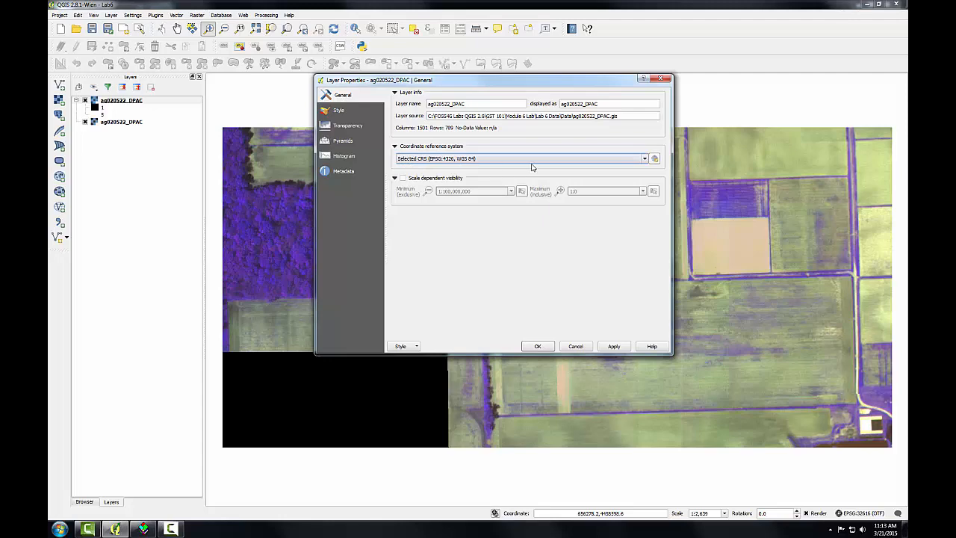
left_click(654, 158)
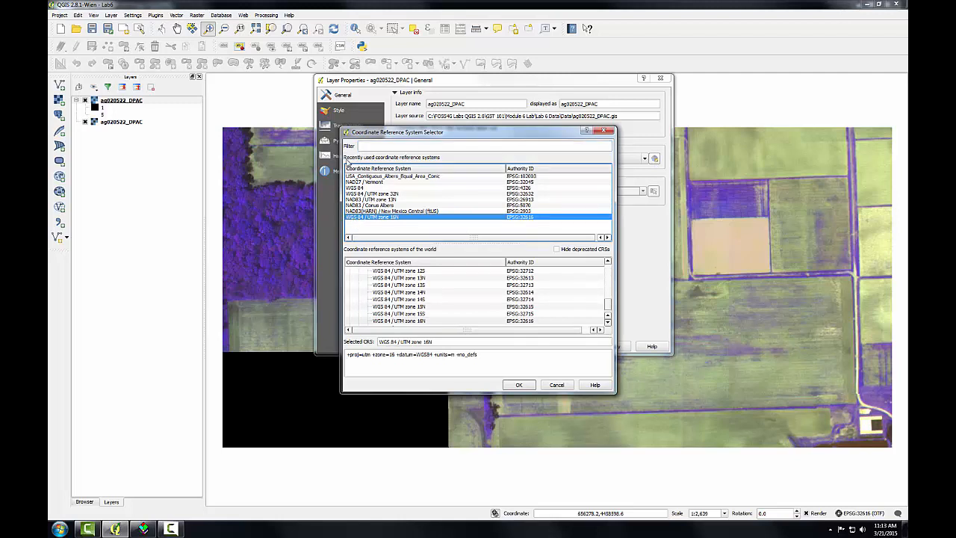
mouse_move(485, 211)
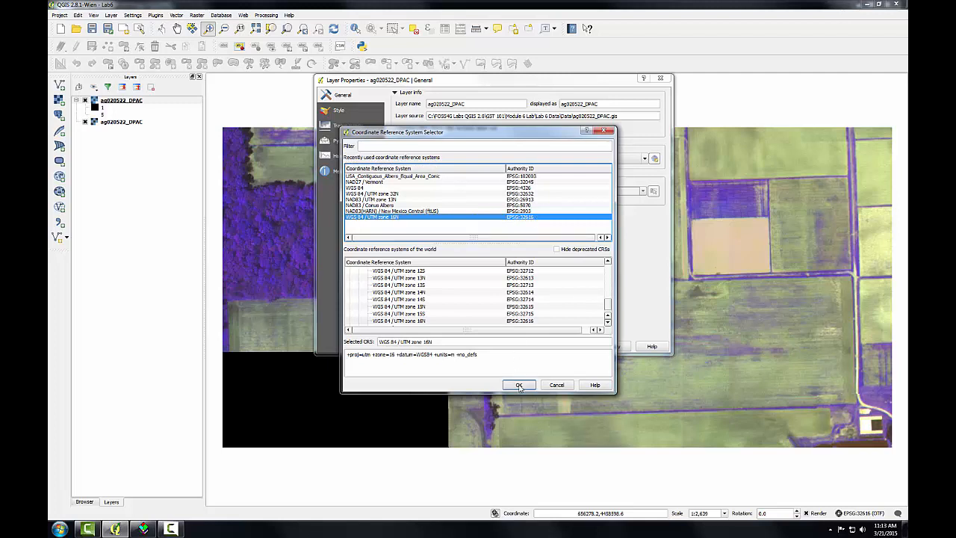
left_click(519, 384)
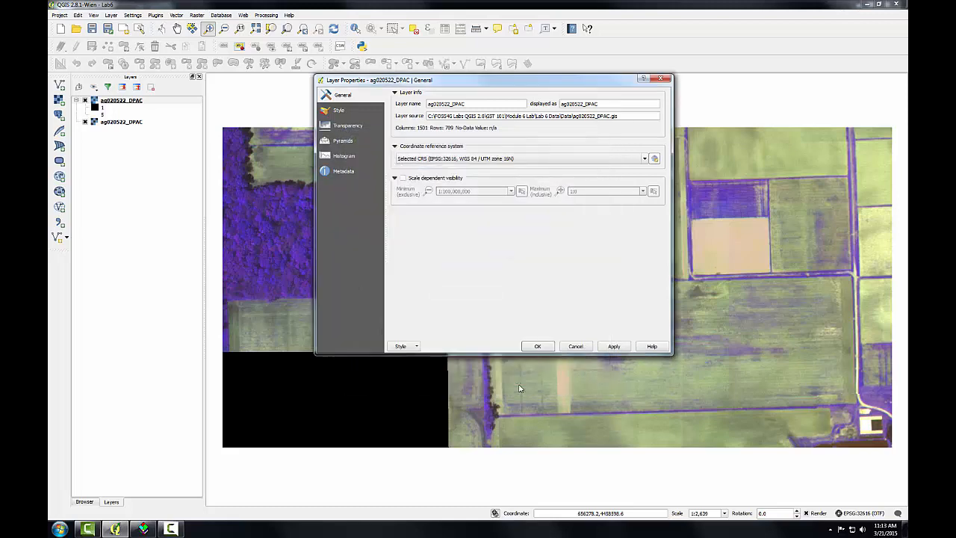
left_click(537, 346)
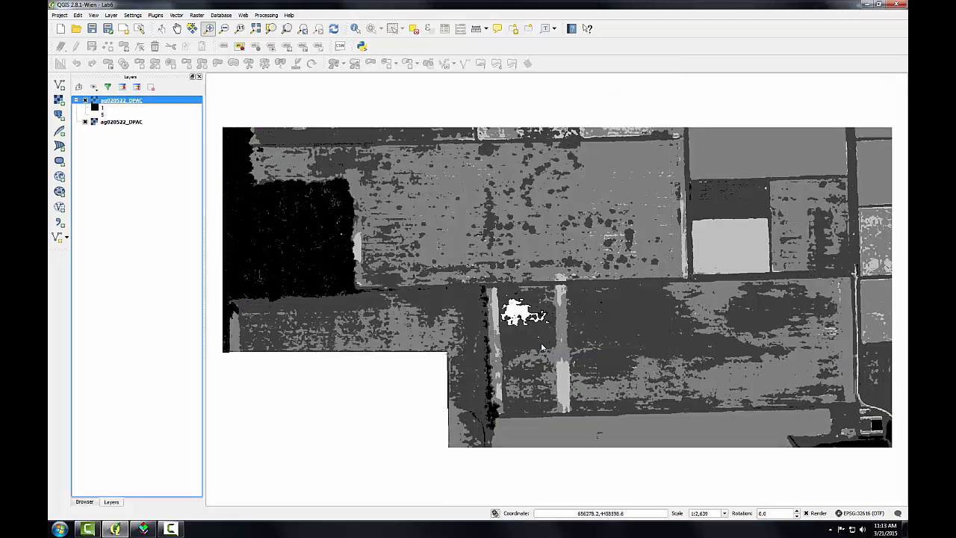
mouse_move(433, 250)
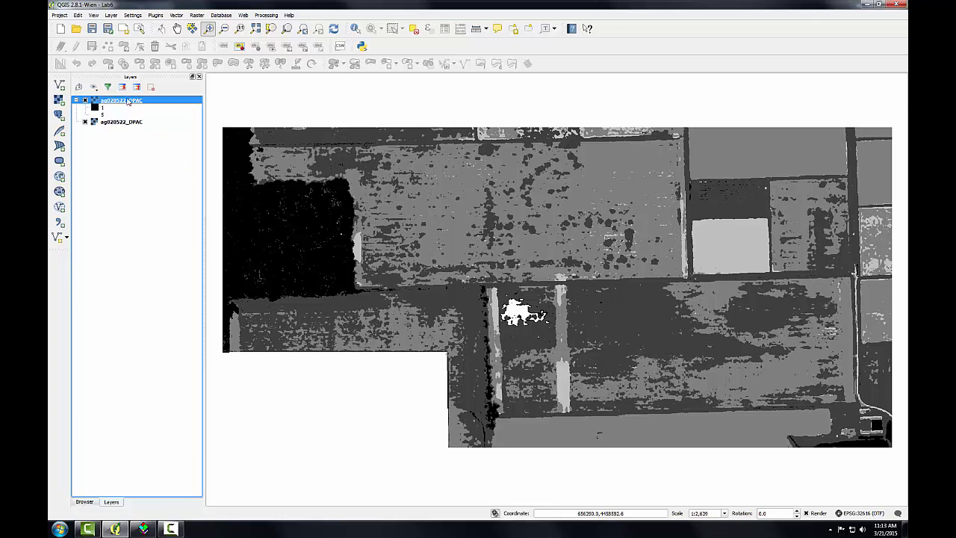
Style the layer as Singleband pseudocolor, Equal interval mode, 6 classes, and apply
double_click(121, 100)
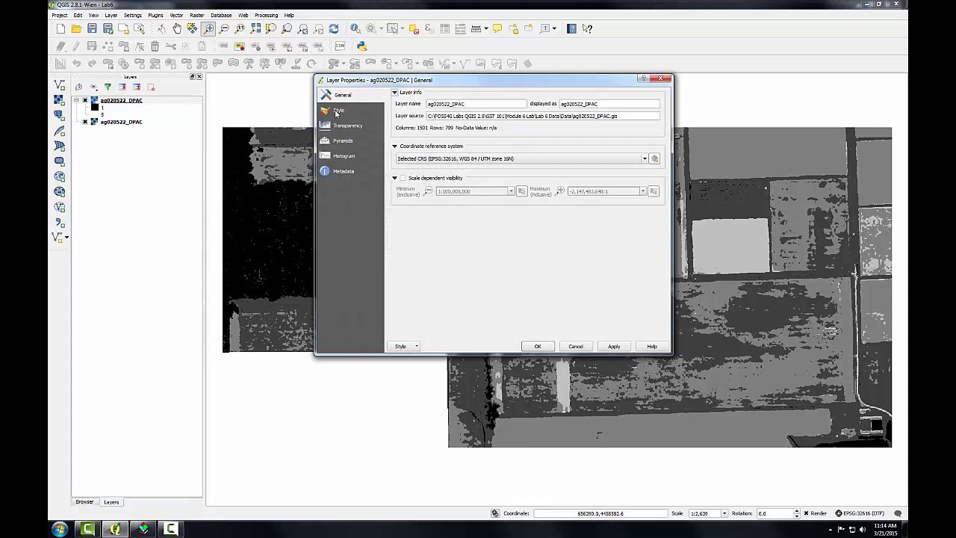
left_click(340, 110)
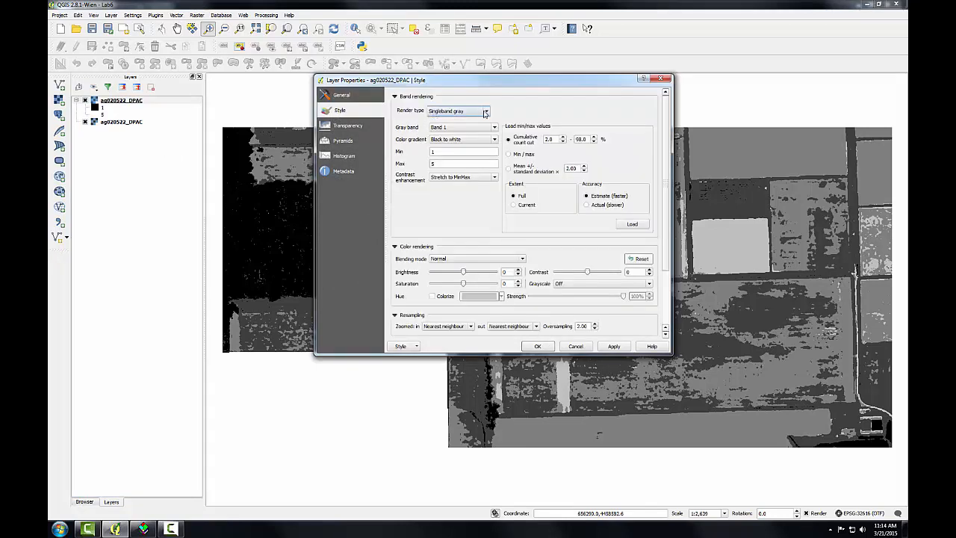
left_click(485, 110)
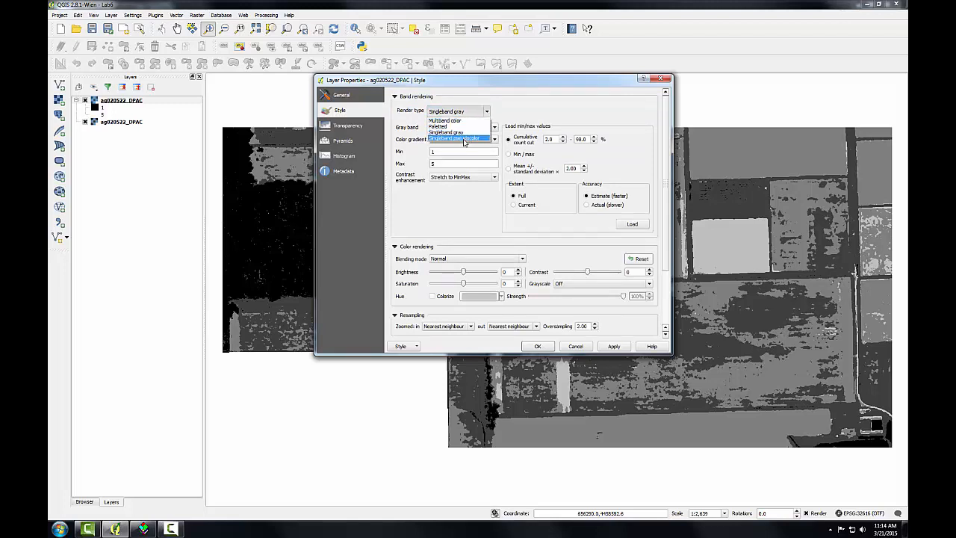
left_click(453, 139)
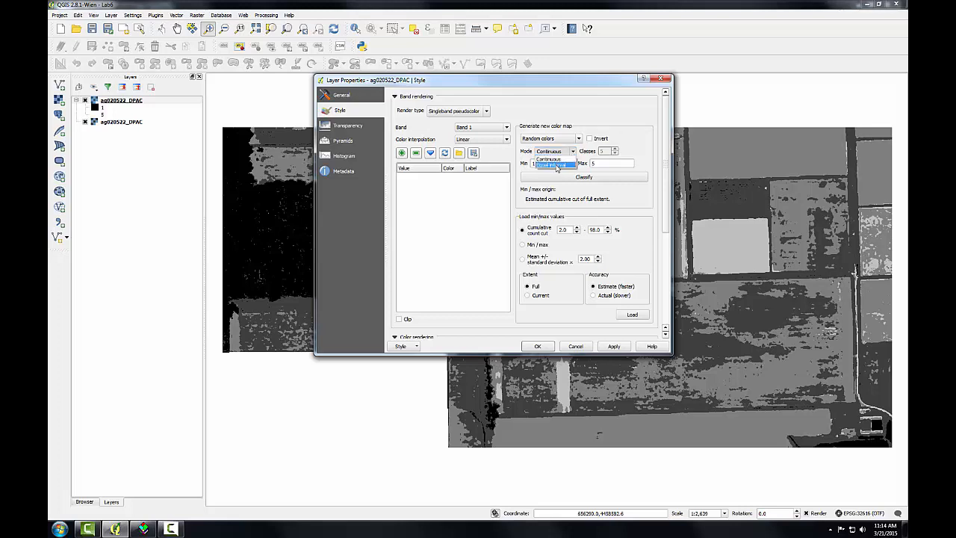
left_click(554, 164)
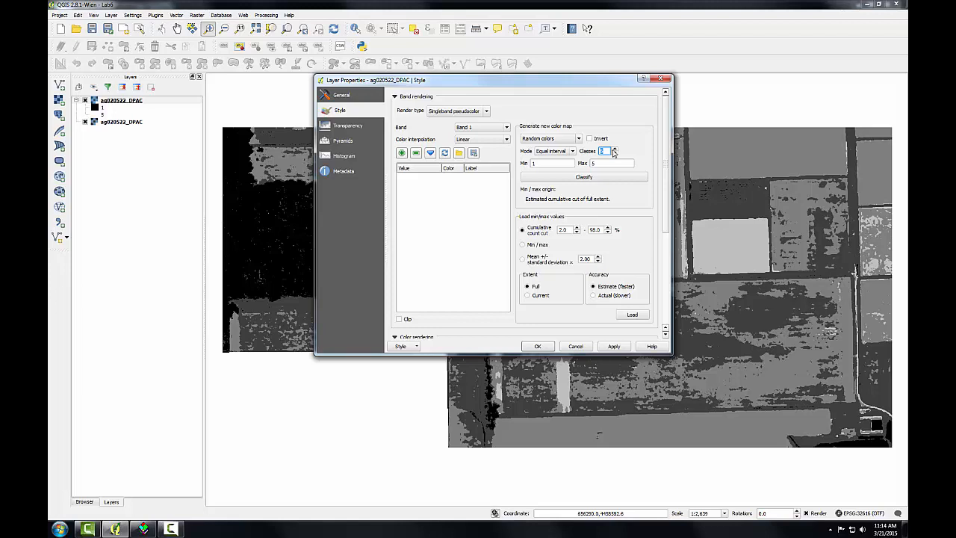
left_click(583, 177)
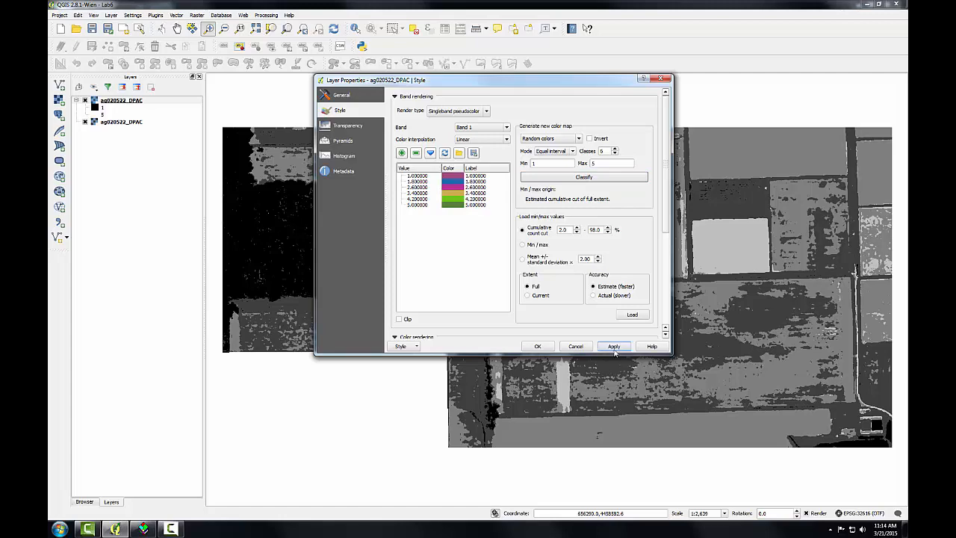
left_click(614, 346)
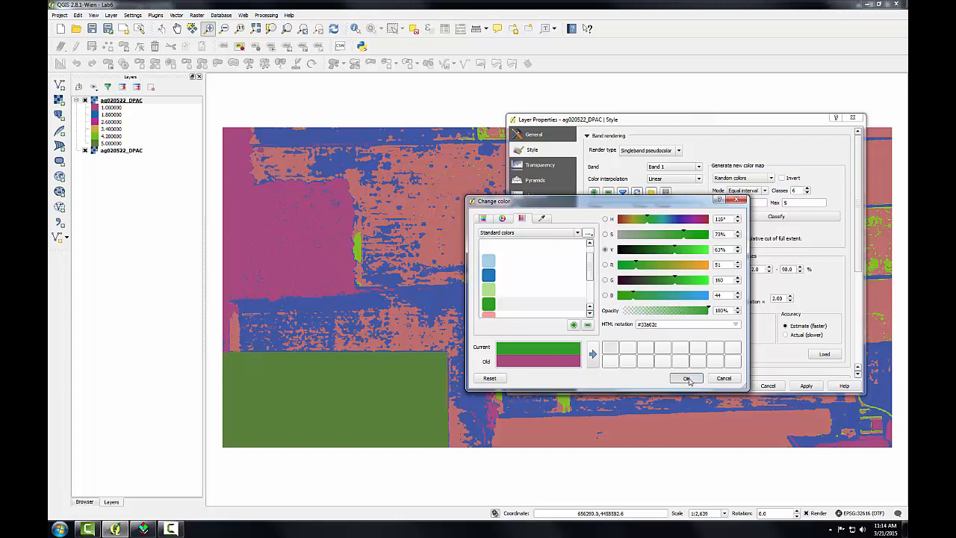
Apply the chosen class colours and names (Trees, Wheat, Soil, Light Soil, No Data, Weeds) to the map
left_click(685, 378)
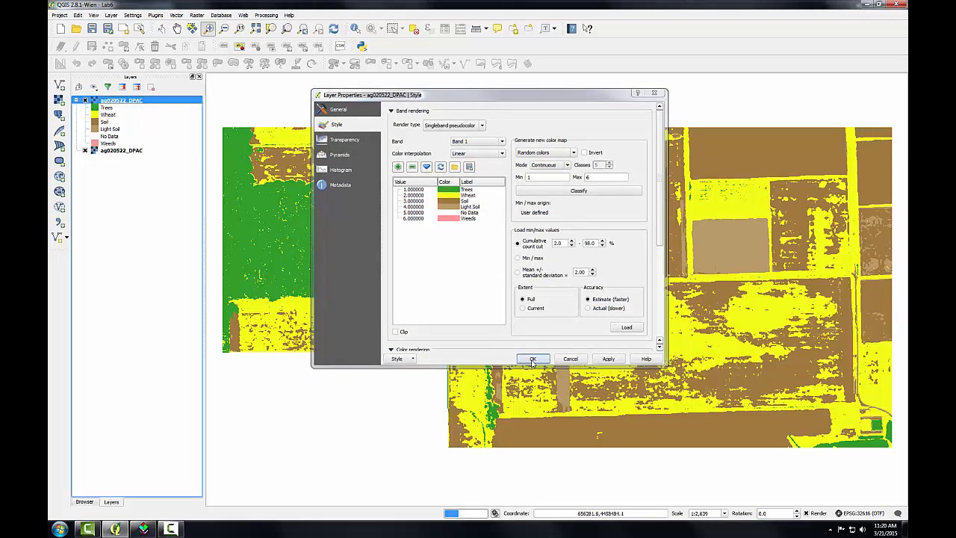
left_click(533, 359)
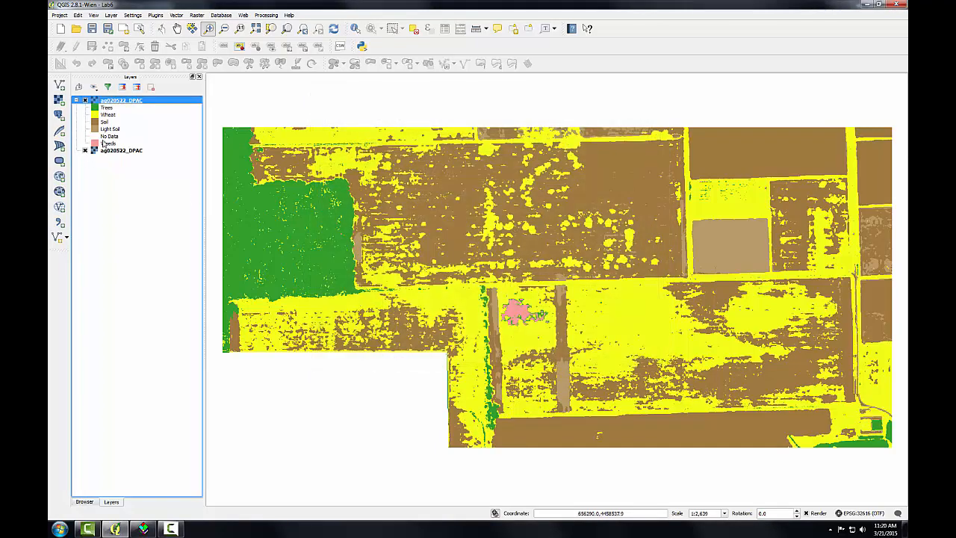